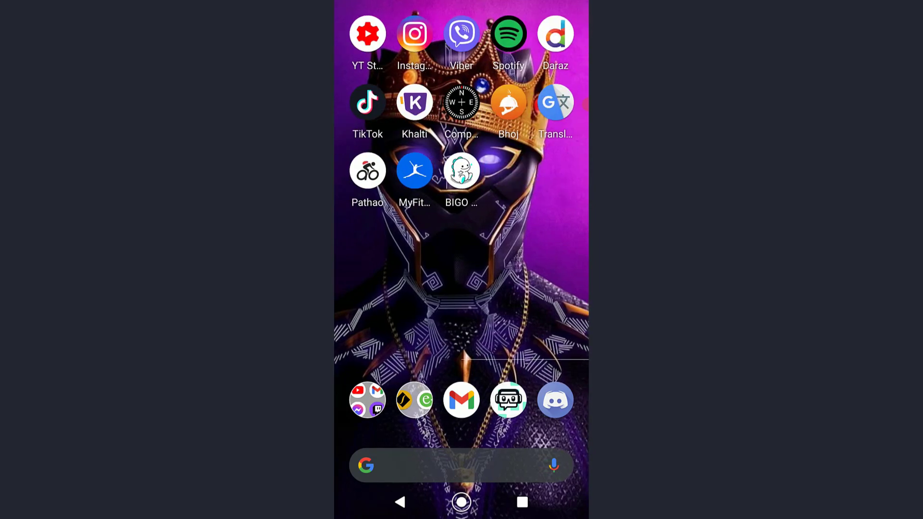
Launch BIGO LIVE from the home screen so its sign-in prompt appears
left_click(460, 171)
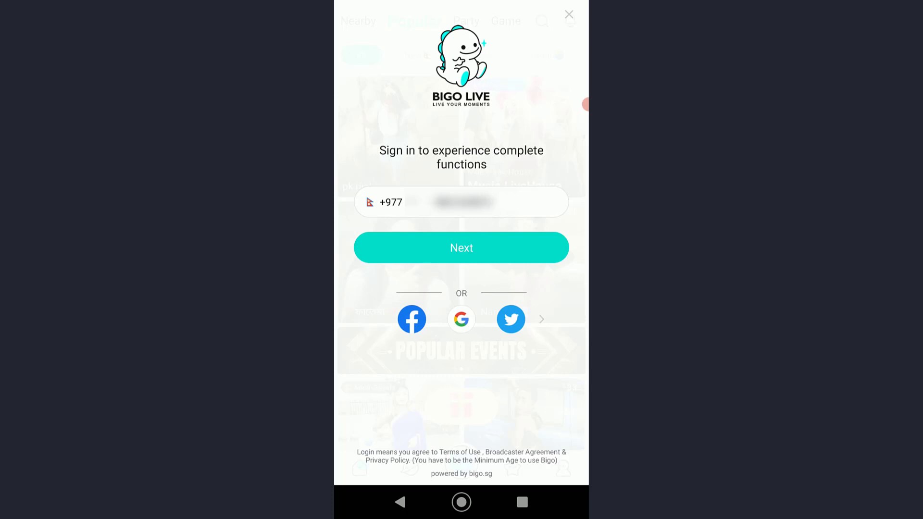
Continue with the Nepal phone number and enter the account password on the login form
left_click(460, 247)
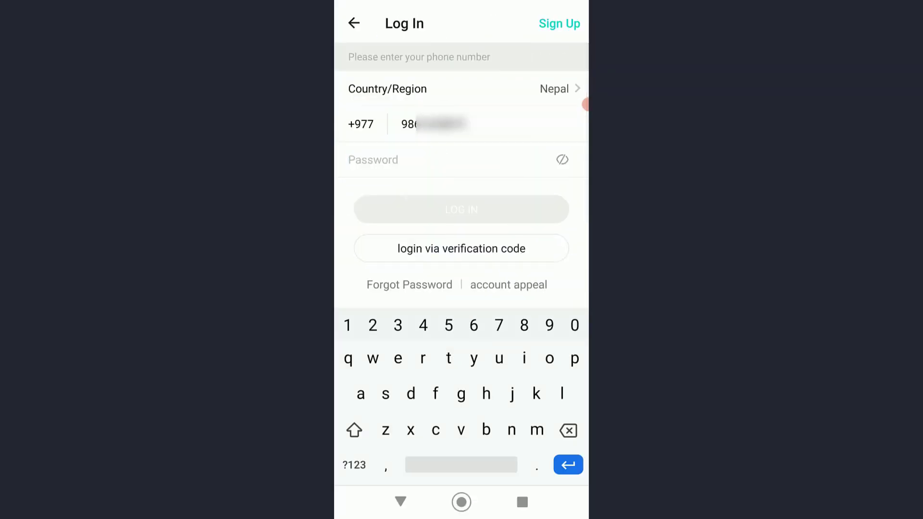
type("password")
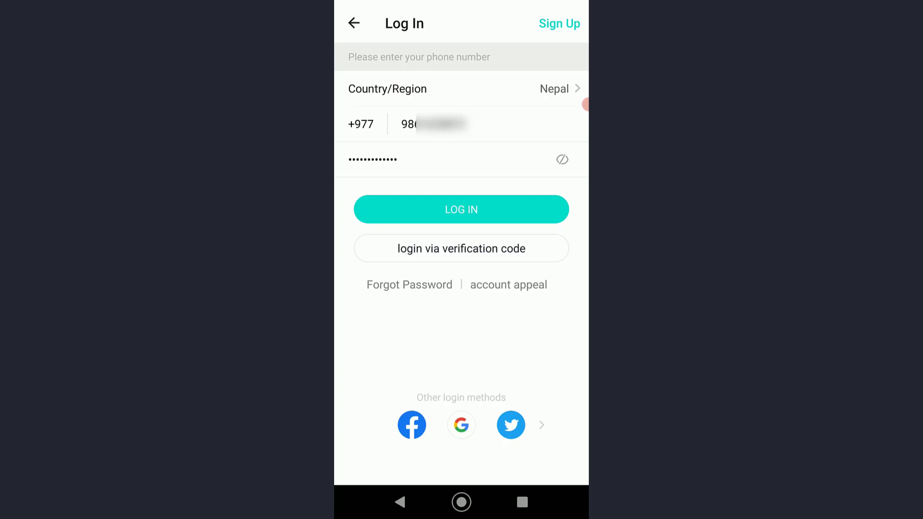
Log in and browse down the Popular live-stream feed
left_click(460, 209)
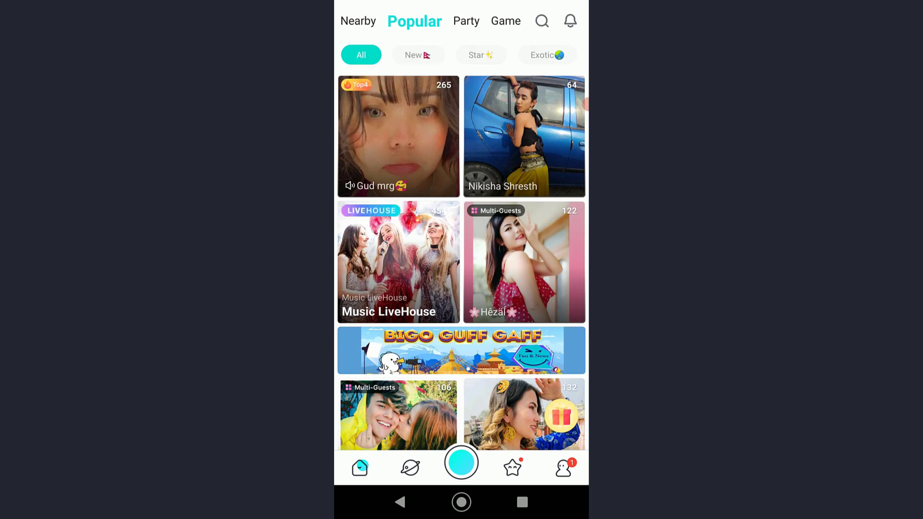
scroll("down", 3)
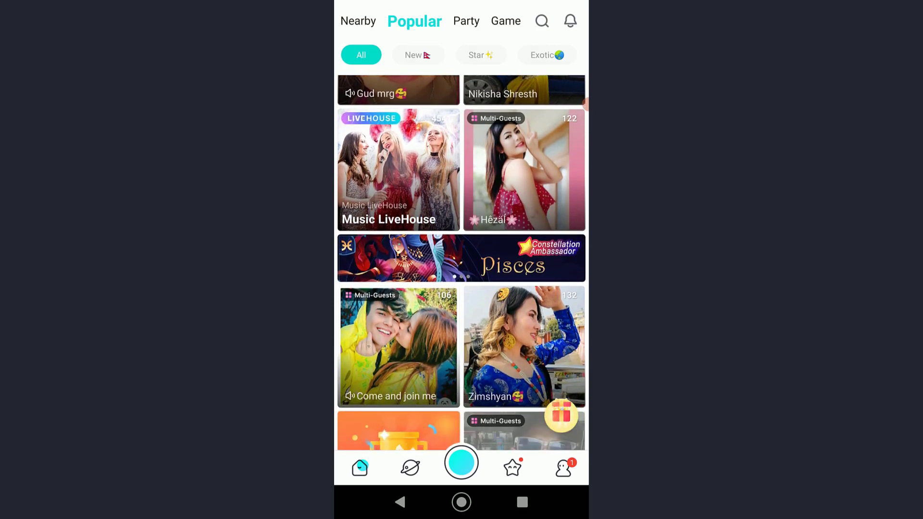